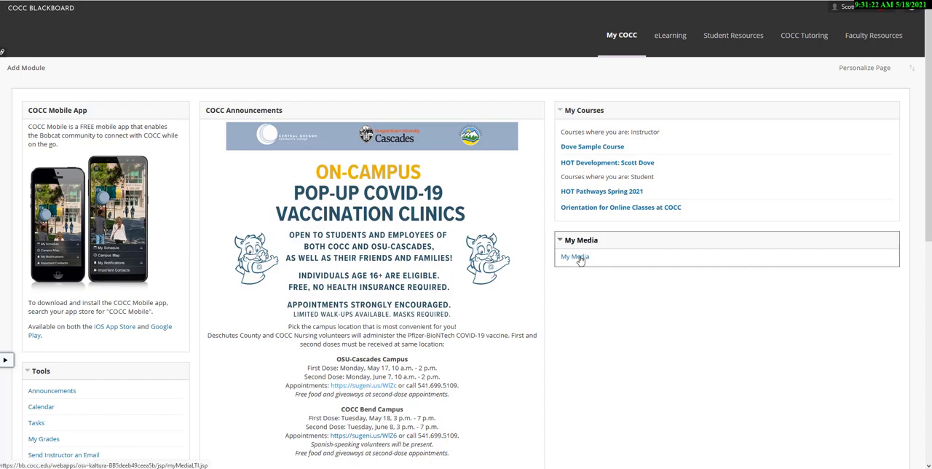
Step: Go to My Media and choose Add New > Media Upload
click(574, 257)
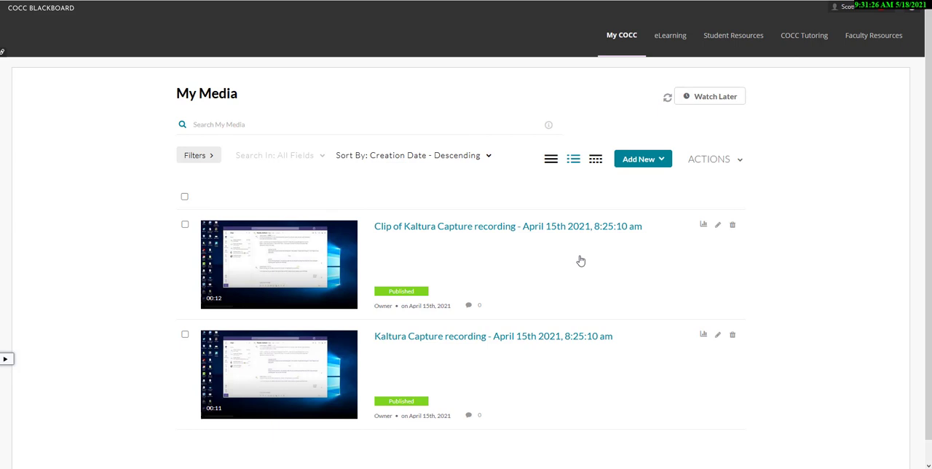
click(642, 159)
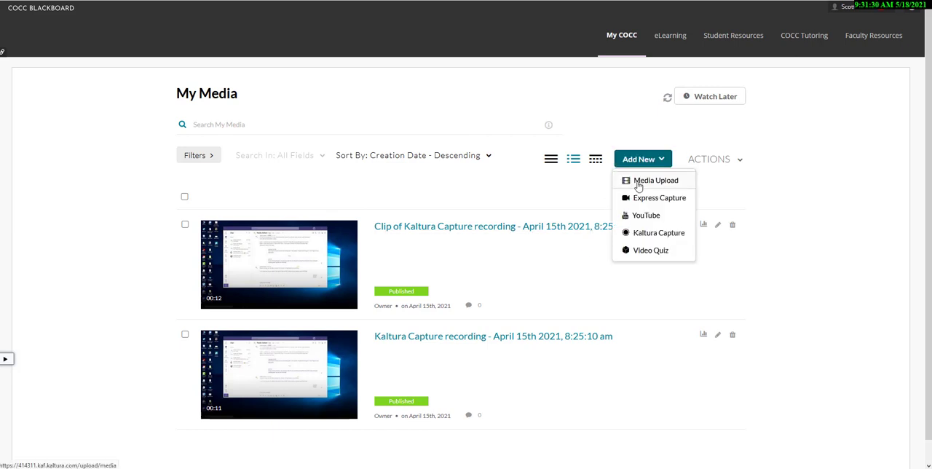
click(655, 180)
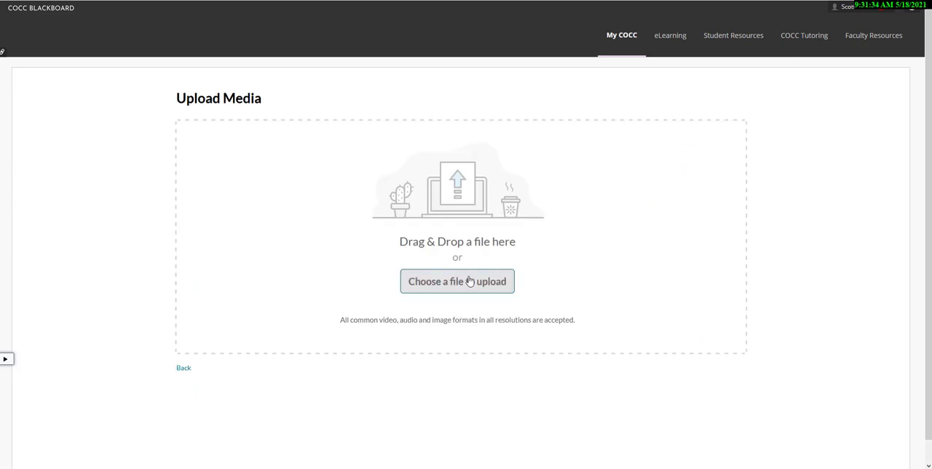
Step: Browse into the Elearning Videos folder to select Adobe project.mp4 for upload
click(457, 281)
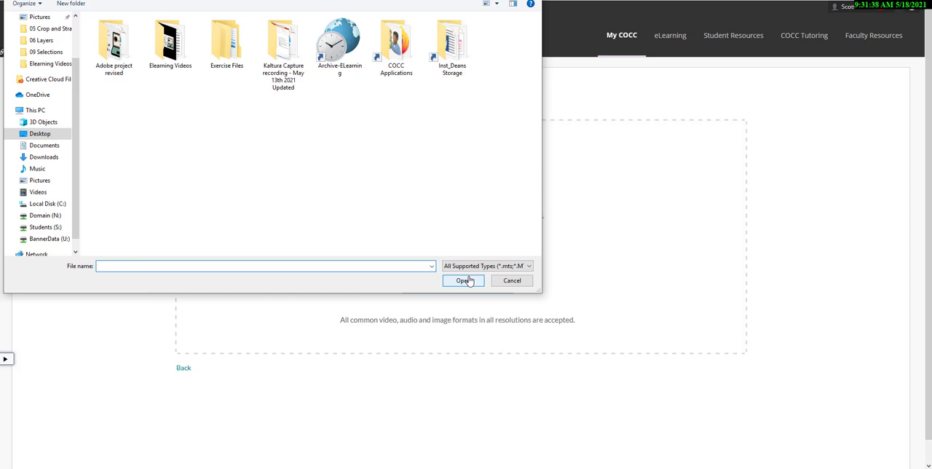
click(170, 41)
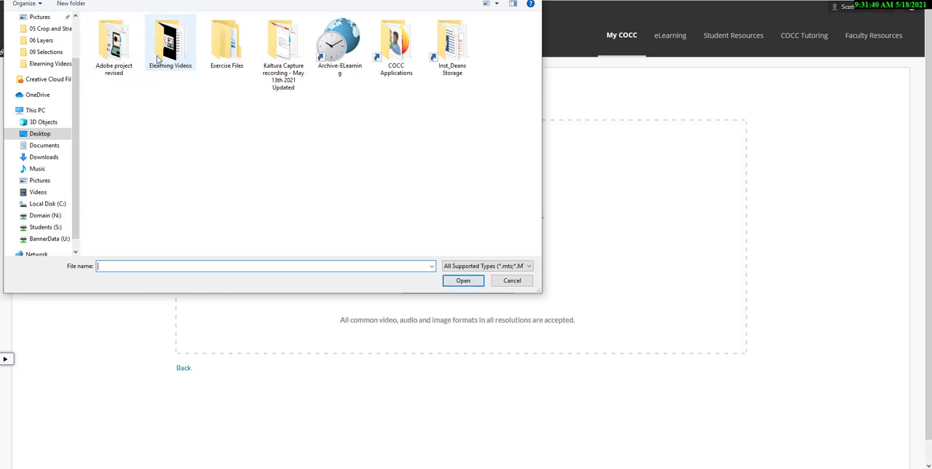
double_click(171, 40)
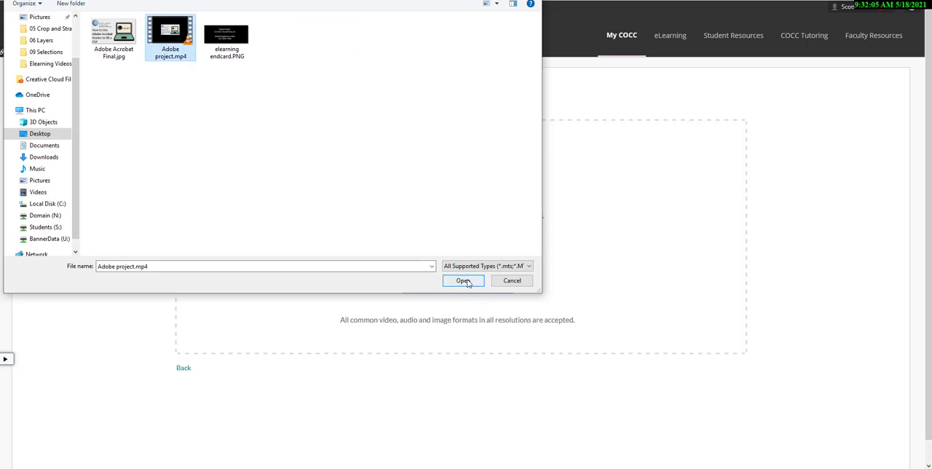
Step: Upload Adobe project.mp4, save it as a private media entry, and return to My COCC
click(463, 281)
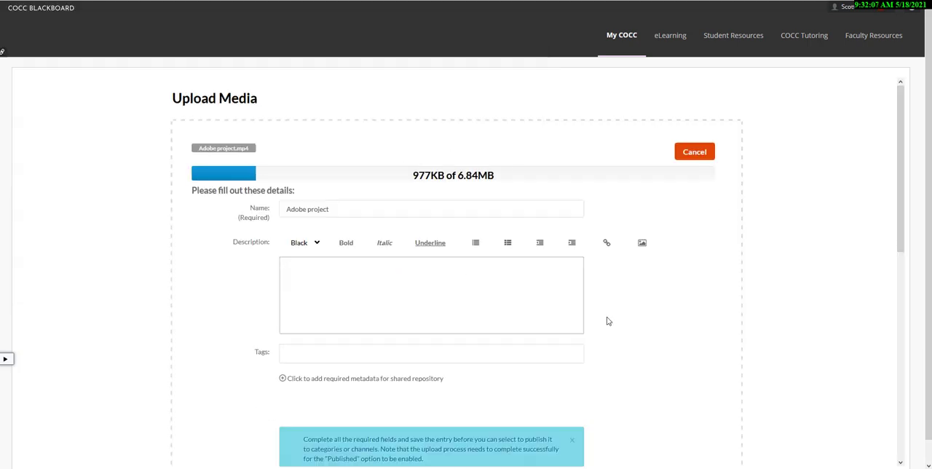
scroll(down, 3)
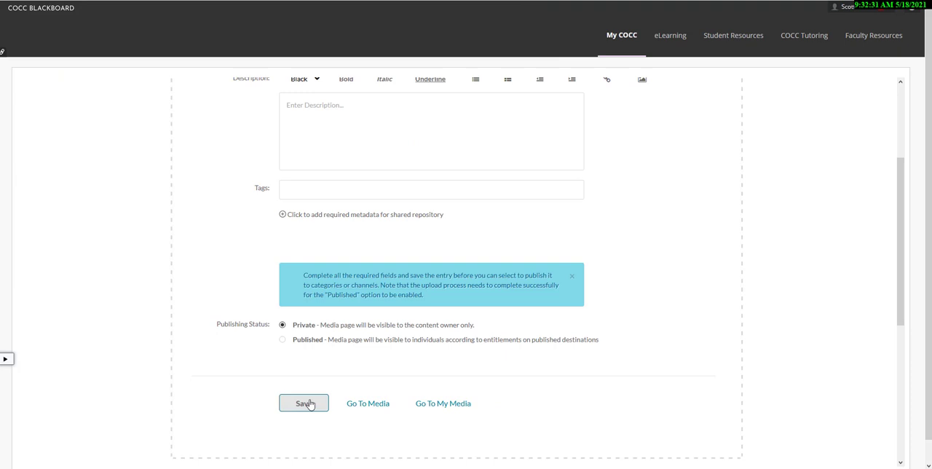
click(303, 403)
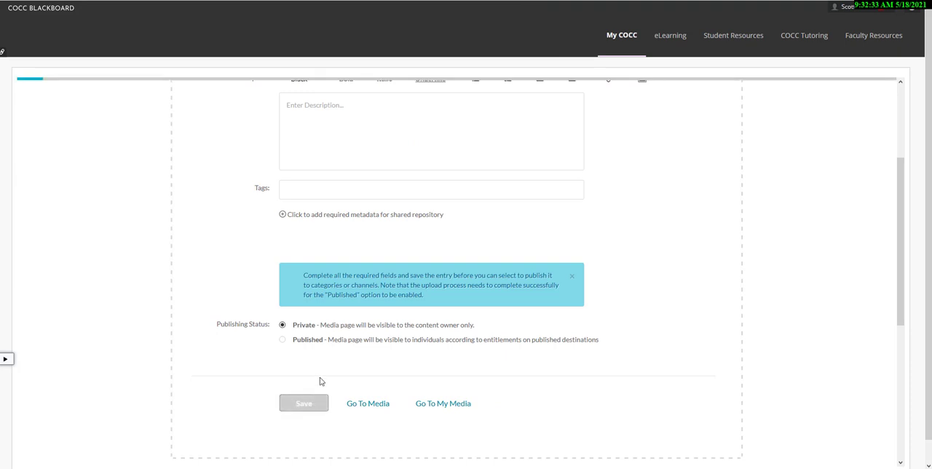
click(304, 403)
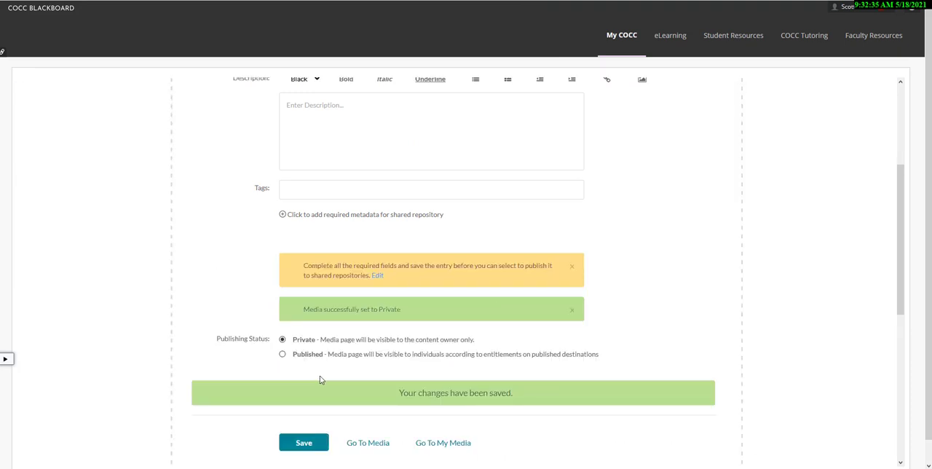
scroll(up, 3)
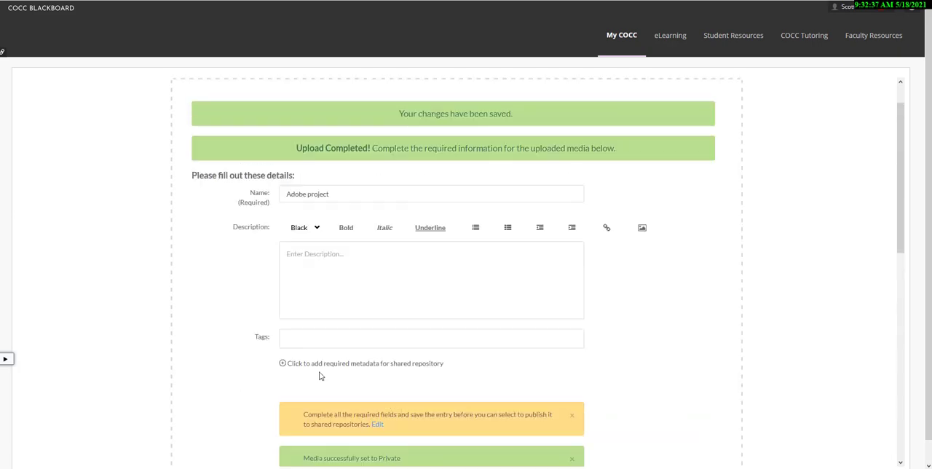
click(622, 35)
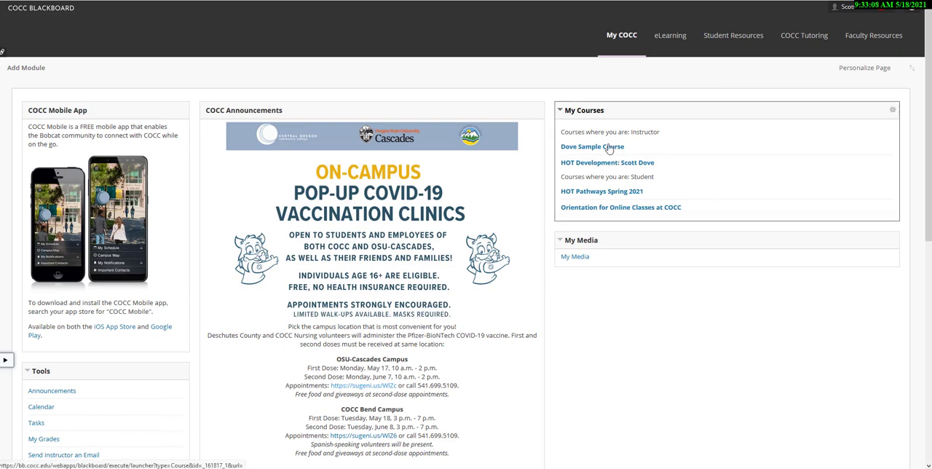
Step: Open Dove Sample Course and launch the Best Test Ever test at Question 1
click(592, 146)
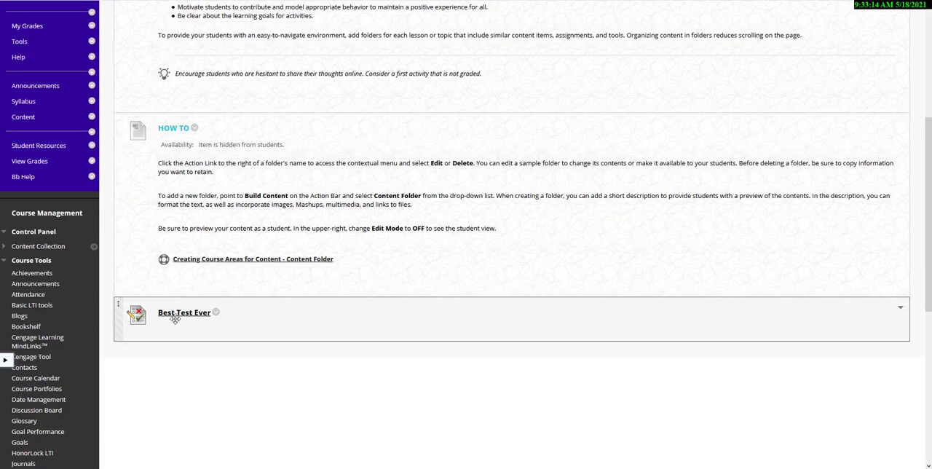
click(183, 312)
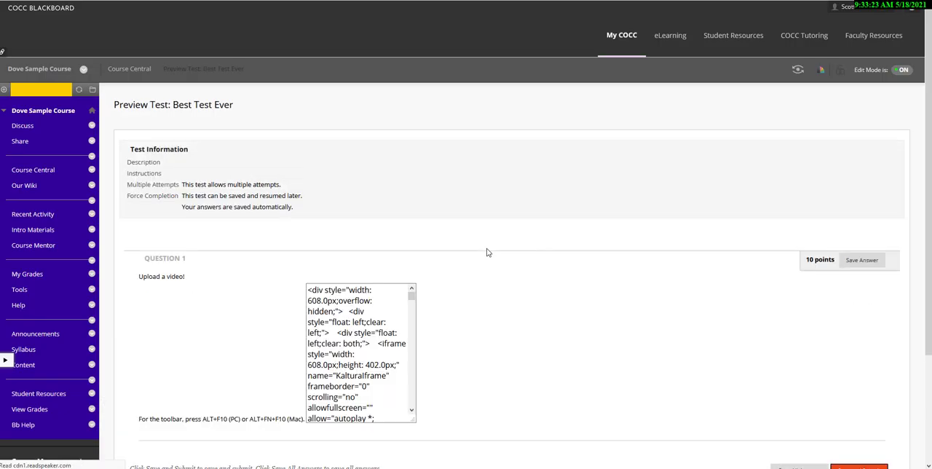
scroll(down, 3)
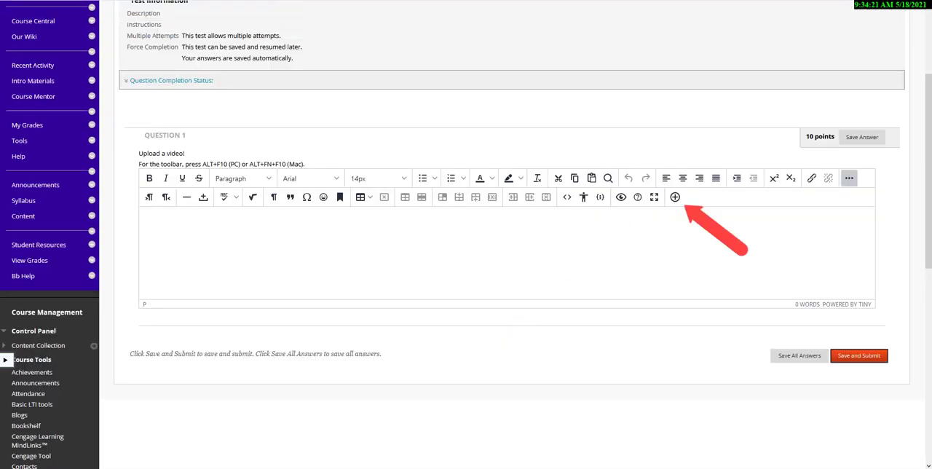
mouse_move(675, 197)
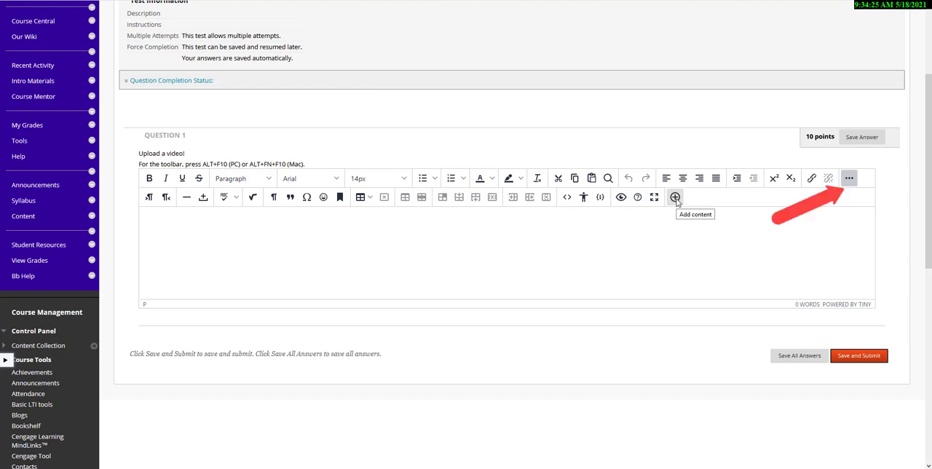
mouse_move(850, 178)
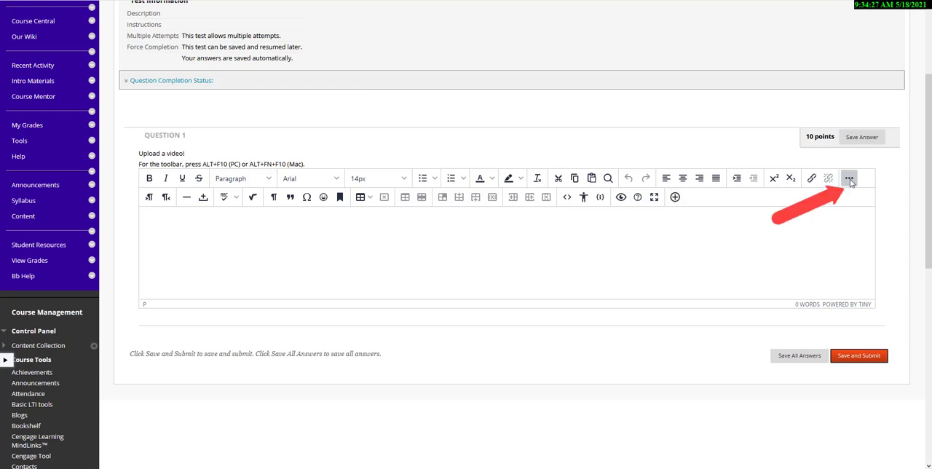
click(849, 178)
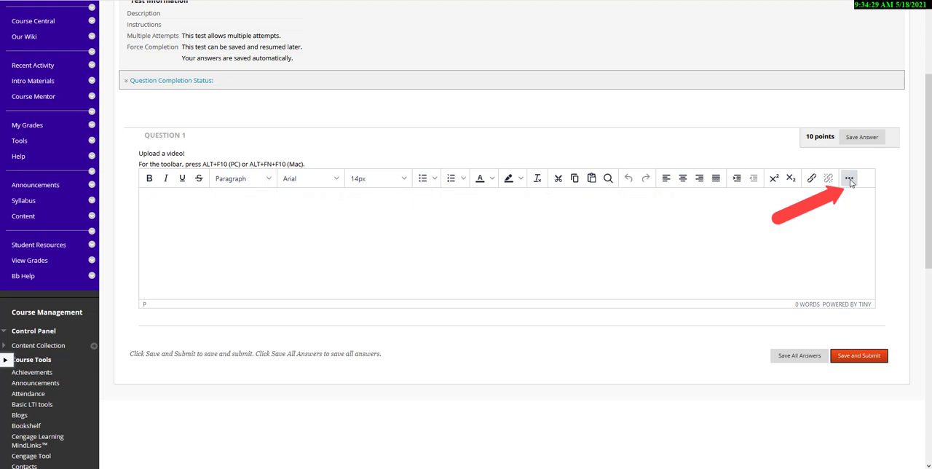
click(849, 178)
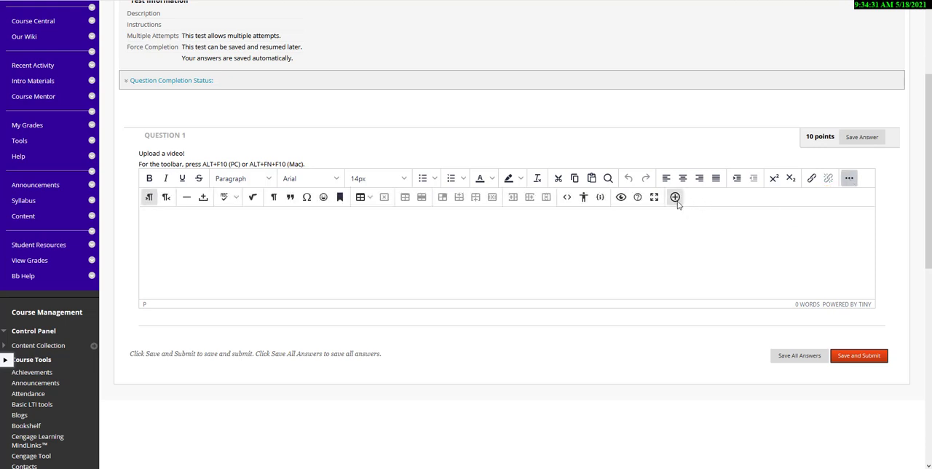
Step: Embed the Adobe project (02:56) Kaltura video in Question 1's answer
click(675, 198)
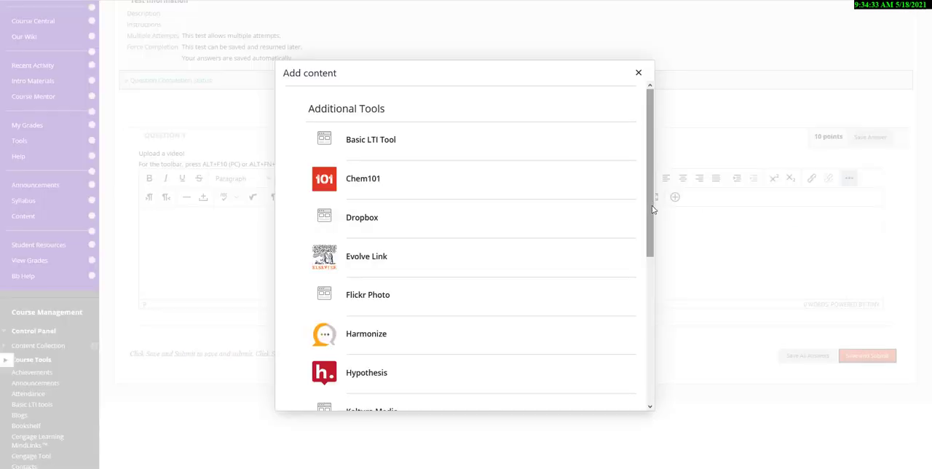
scroll(down, 3)
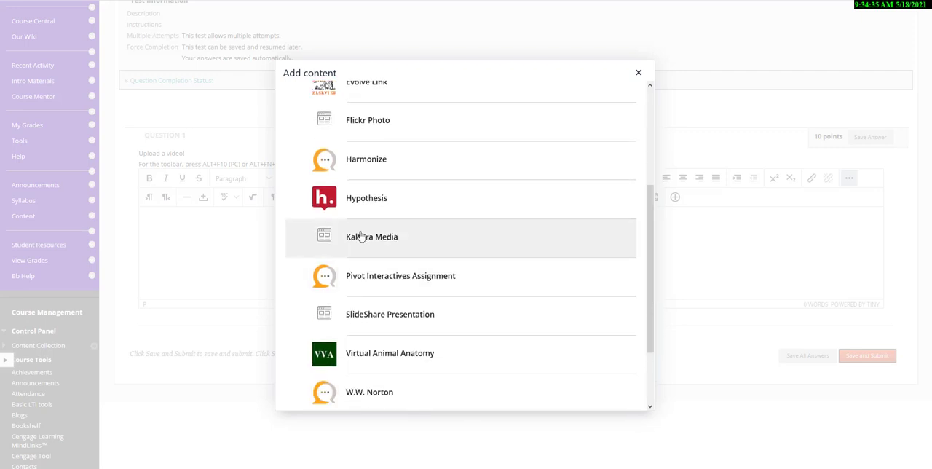
click(372, 236)
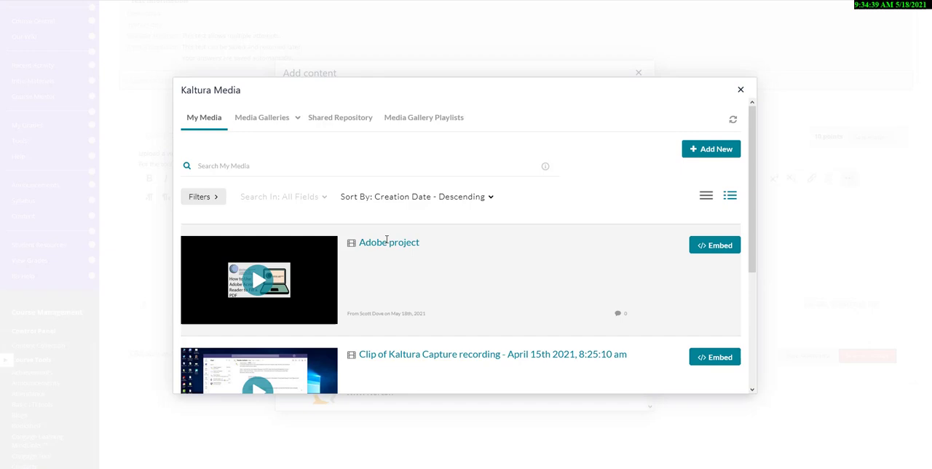
scroll(down, 3)
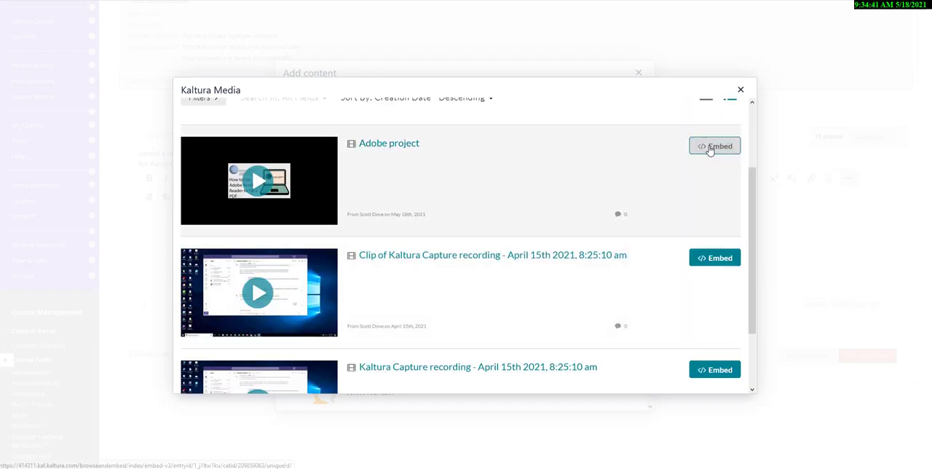
click(714, 146)
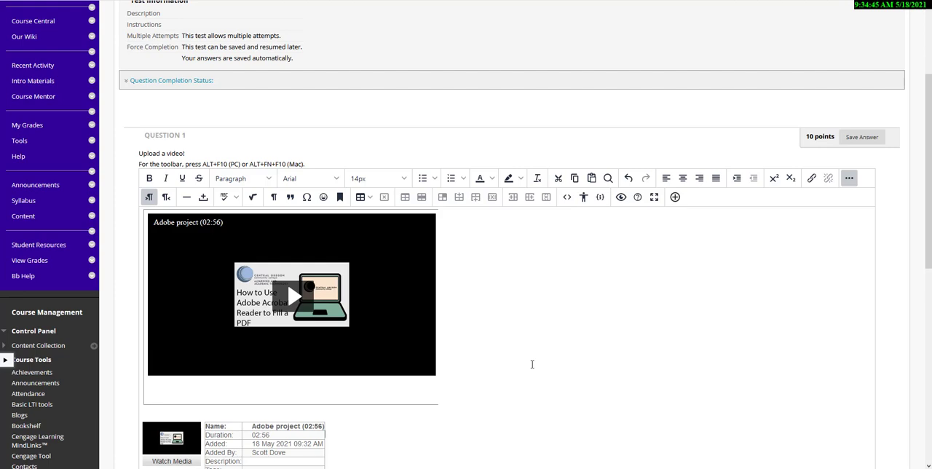
Step: Save and submit Best Test Ever, confirming with OK
scroll(down, 3)
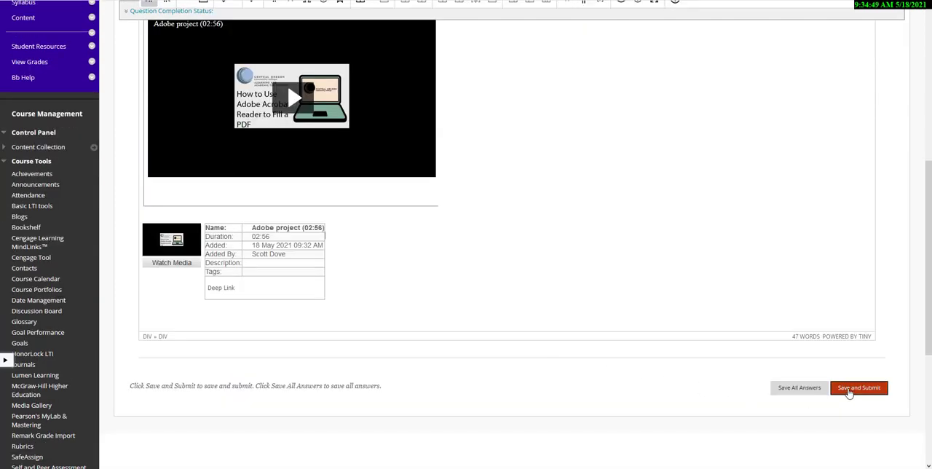
click(858, 387)
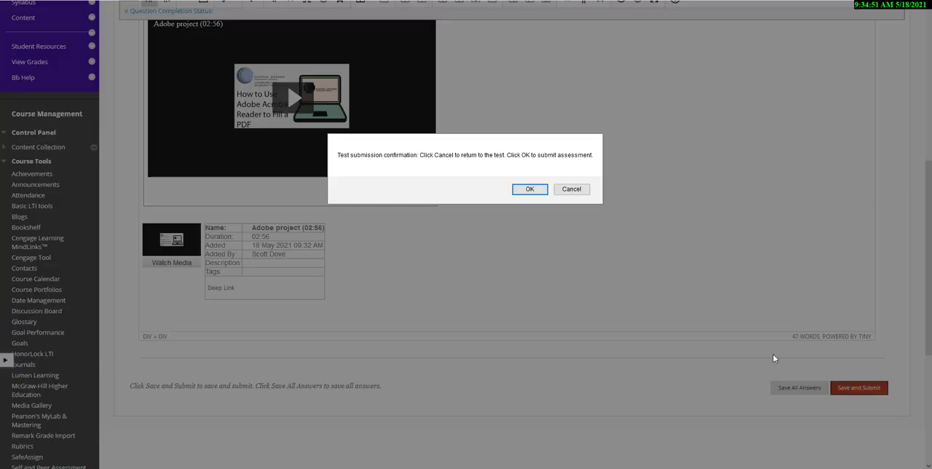
mouse_move(530, 189)
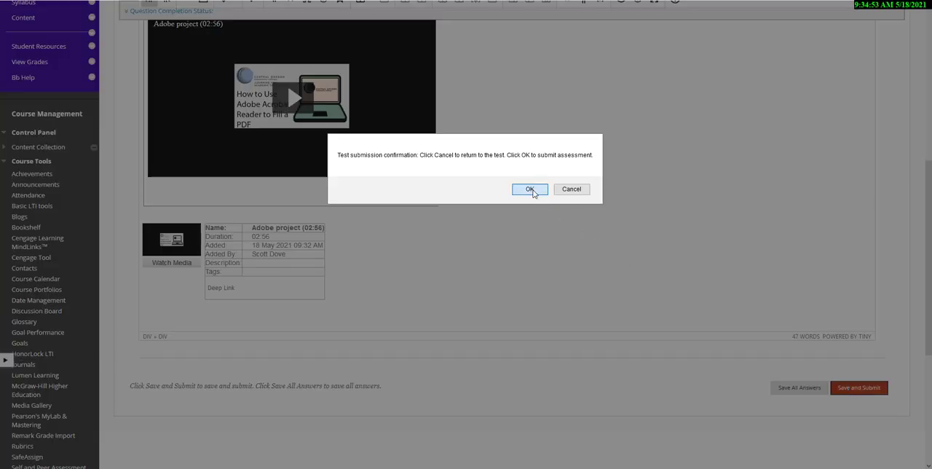
click(530, 189)
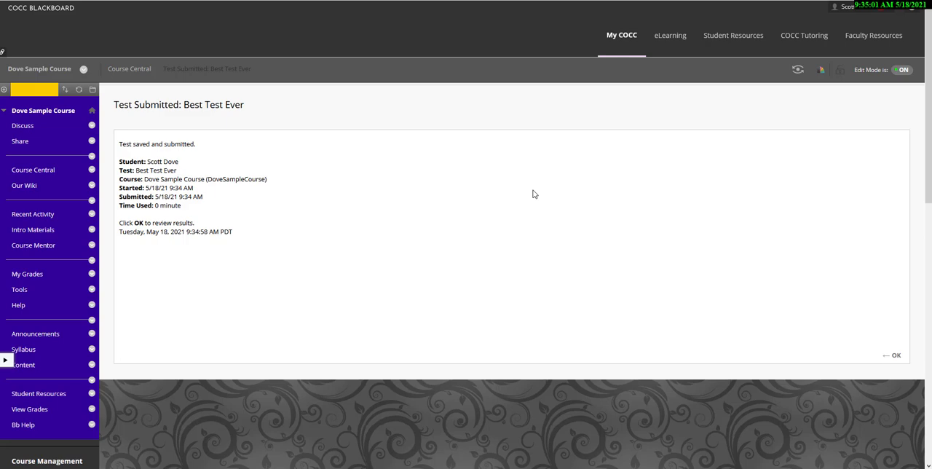
mouse_move(911, 214)
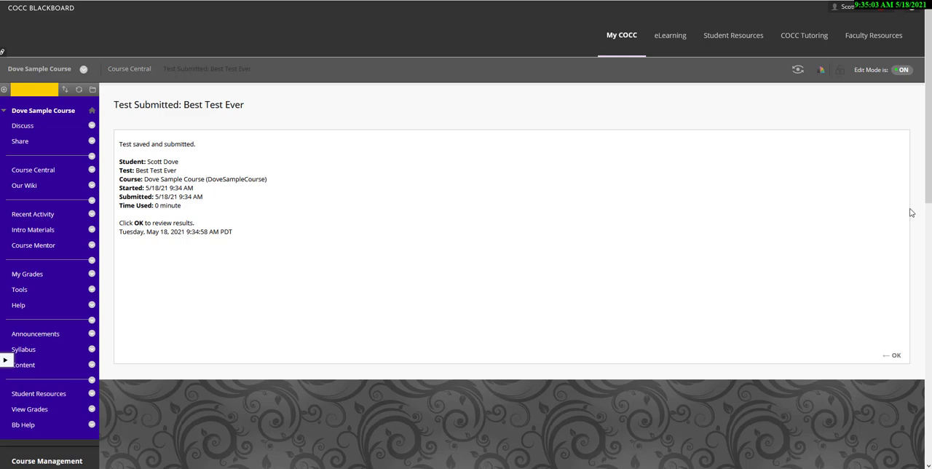